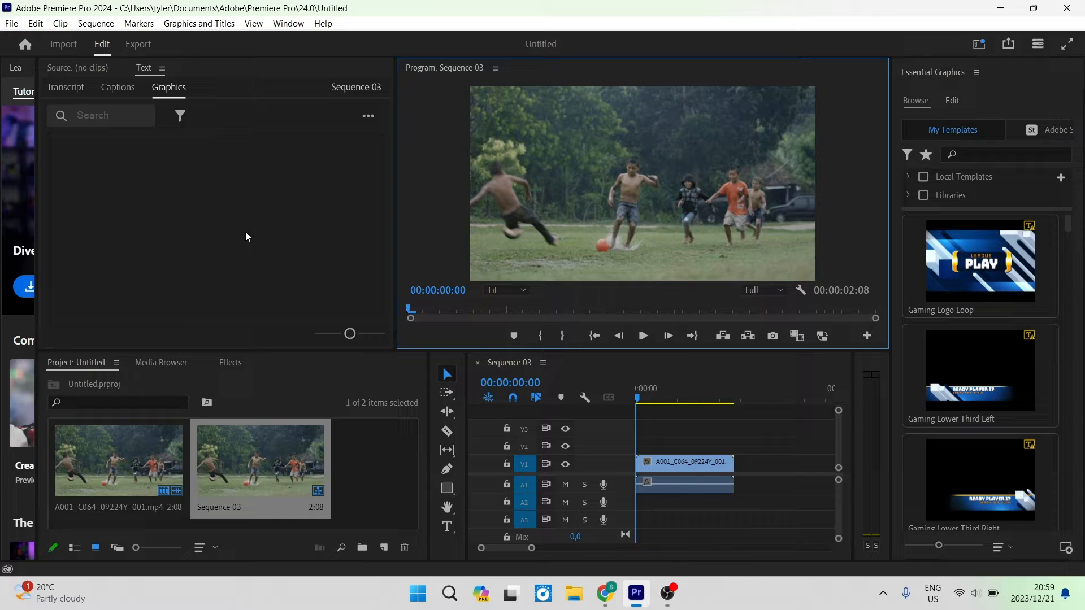
{"action": "mouse_move", "coordinate": [222, 268]}
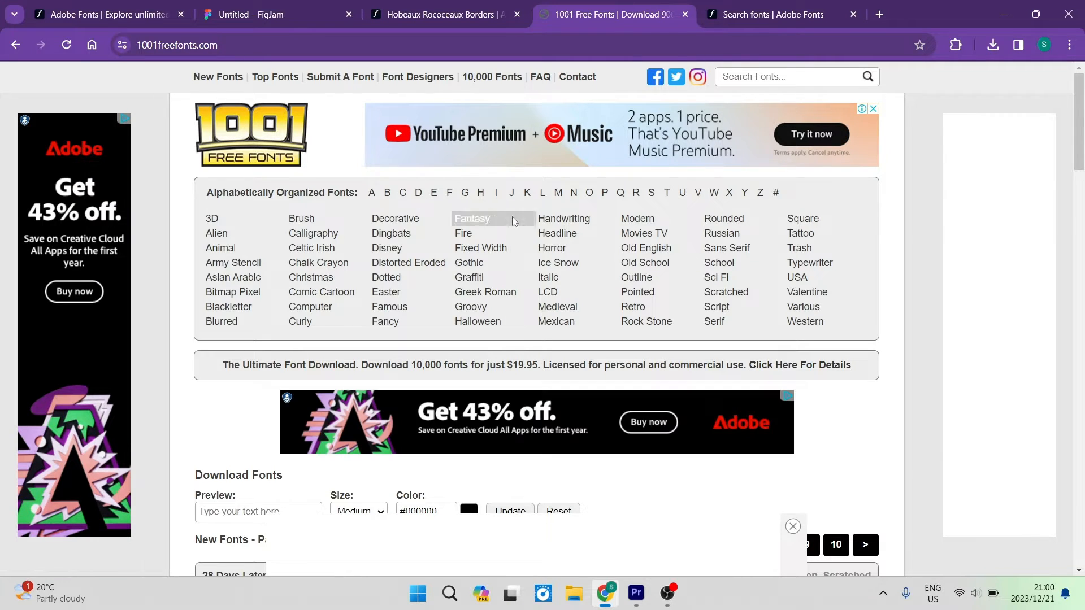
- Scroll the 1001freefonts.com New Fonts list down until Bodie MF Holly appears
{"action": "scroll", "scroll_direction": "down", "scroll_amount": 3}
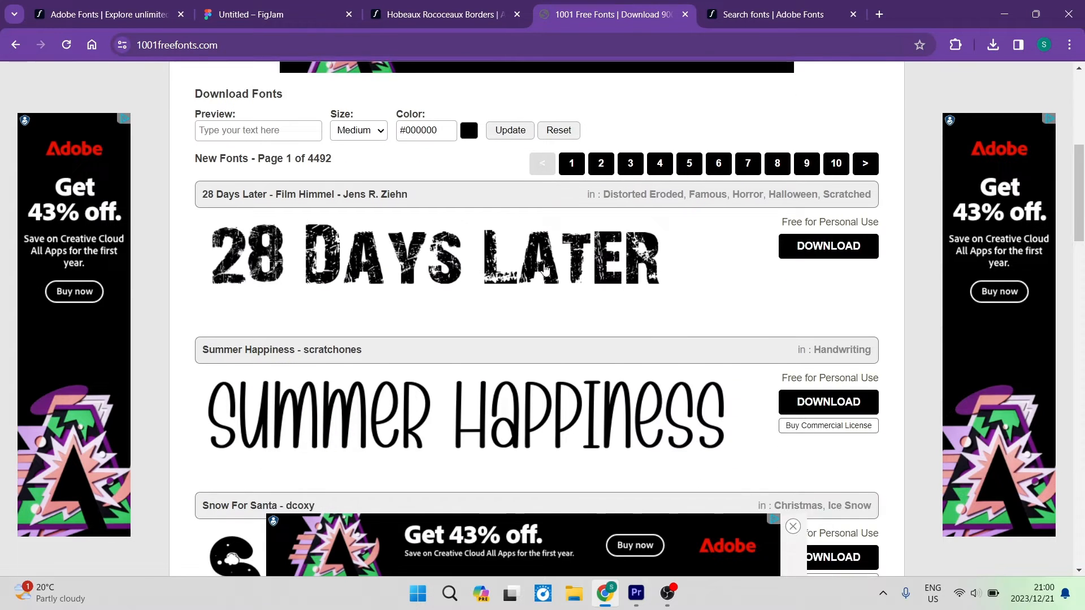
{"action": "scroll", "scroll_direction": "down", "scroll_amount": 3}
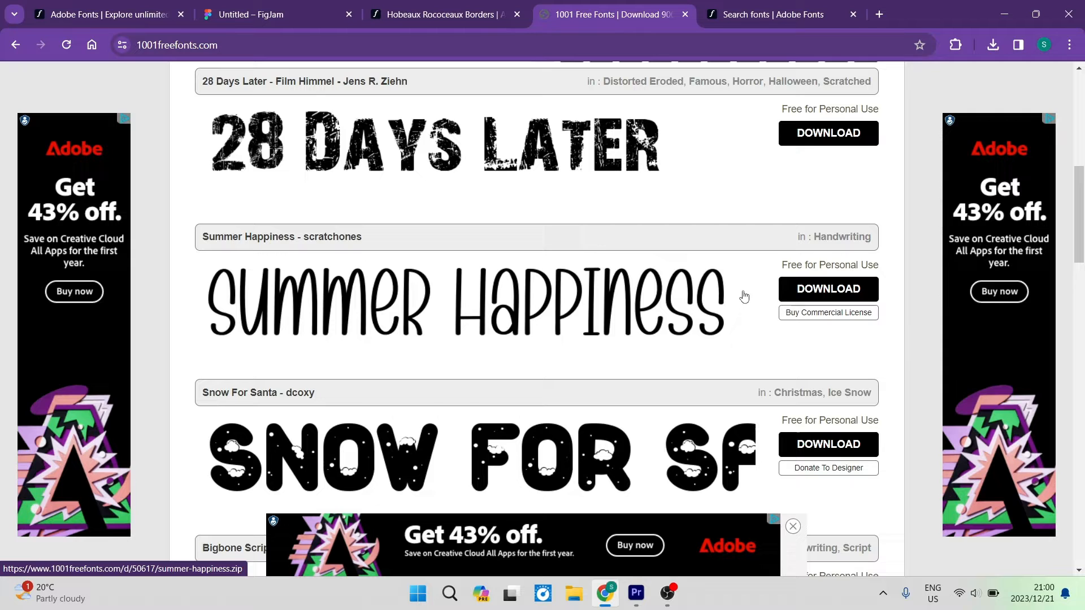
{"action": "scroll", "scroll_direction": "down", "scroll_amount": 3}
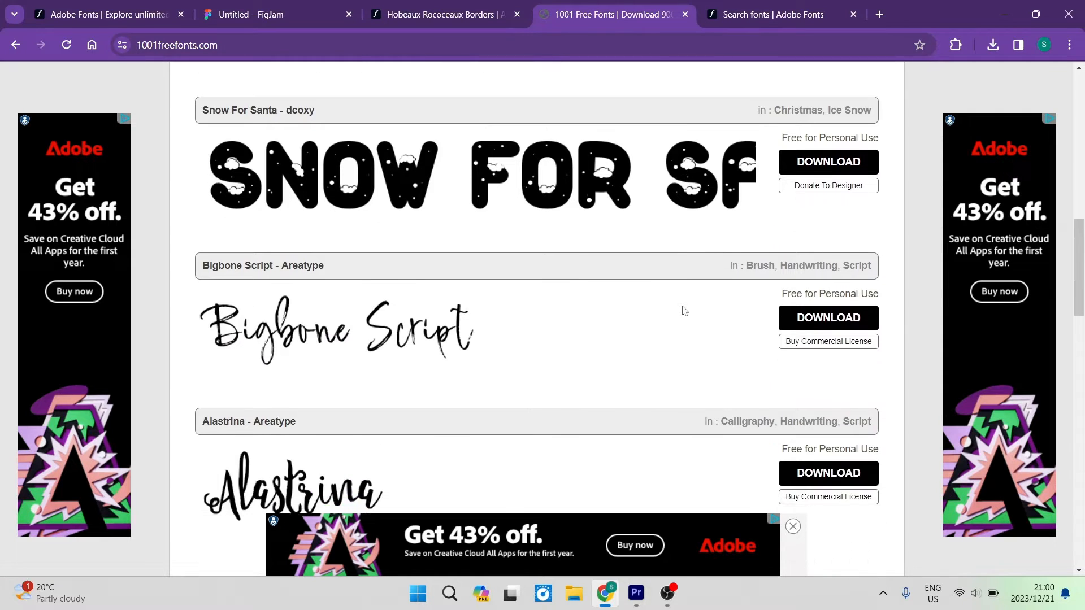
{"action": "scroll", "scroll_direction": "down", "scroll_amount": 3}
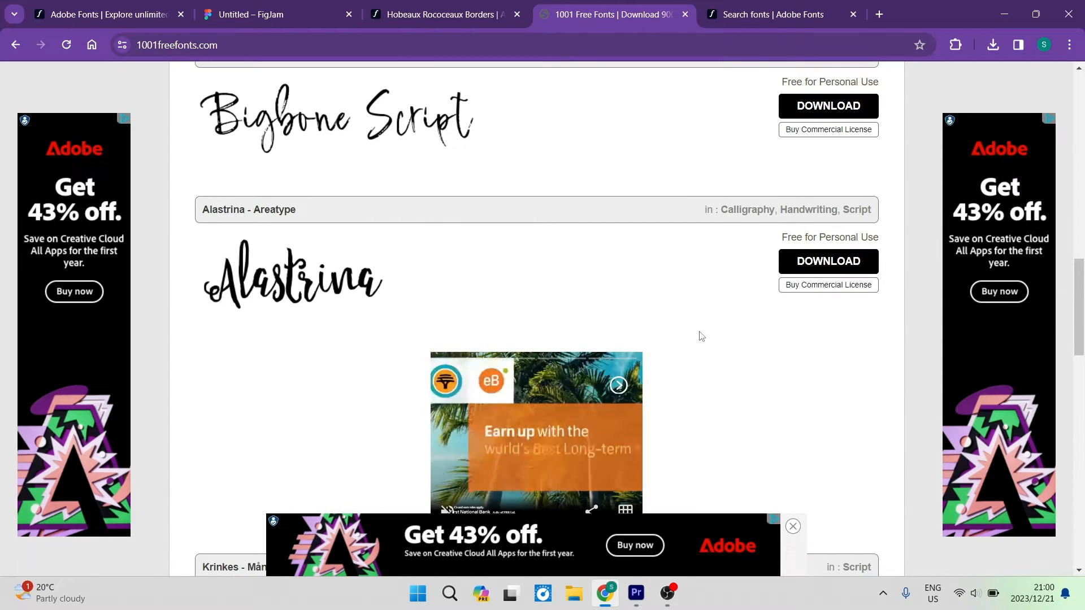
{"action": "scroll", "scroll_direction": "down", "scroll_amount": 3}
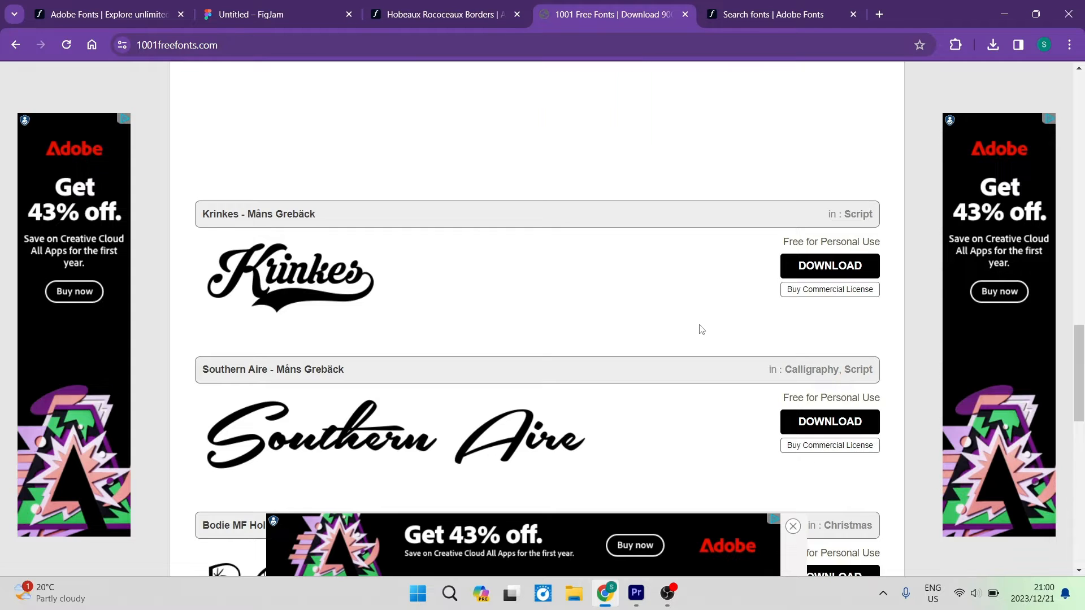
{"action": "scroll", "scroll_direction": "down", "scroll_amount": 3}
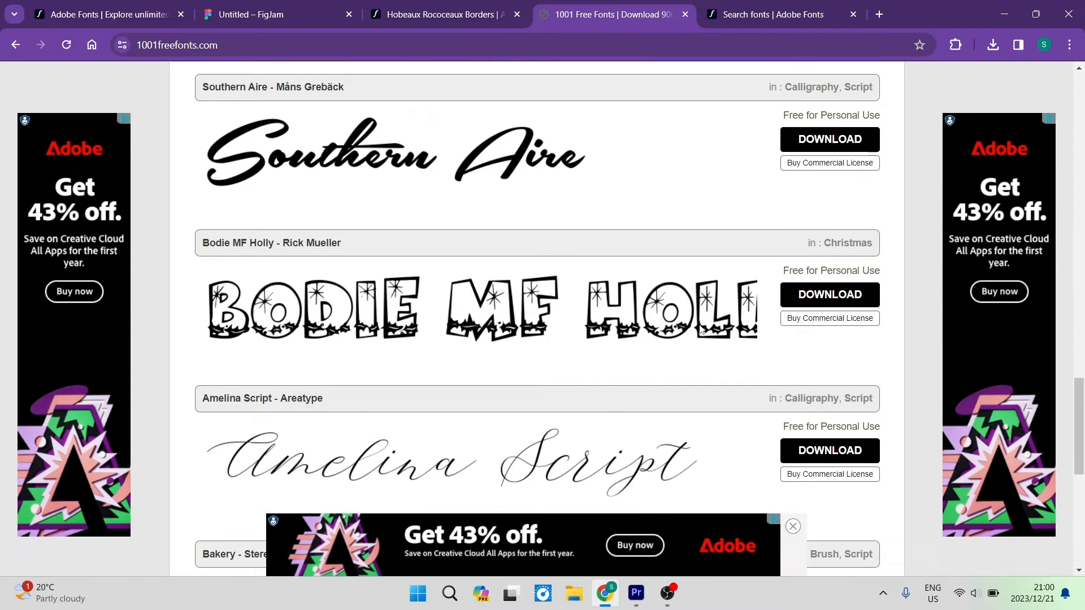
{"action": "scroll", "scroll_direction": "down", "scroll_amount": 3}
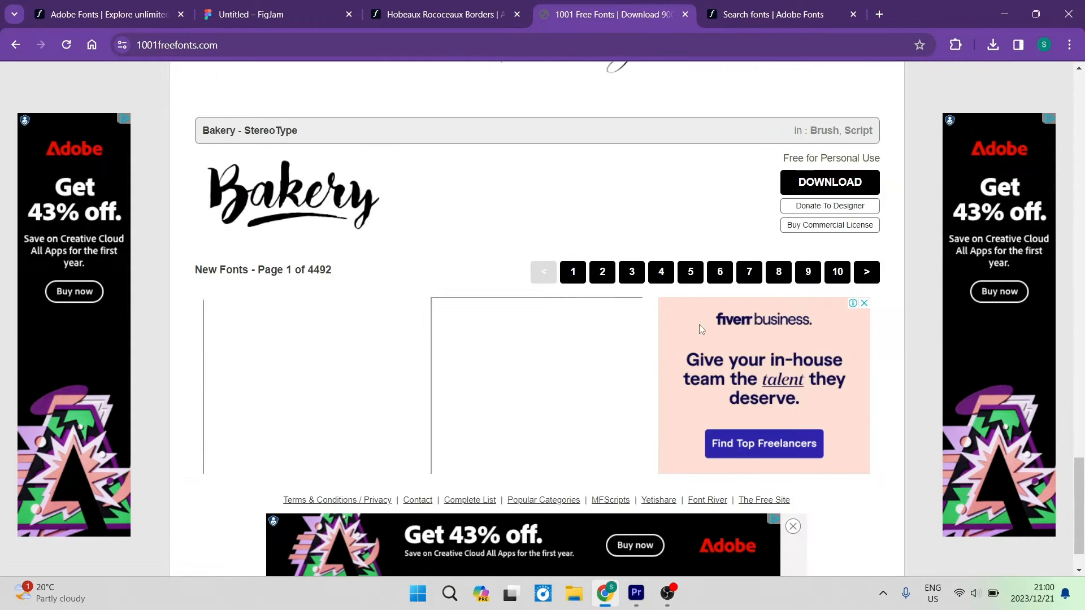
{"action": "scroll", "scroll_direction": "up", "scroll_amount": 3}
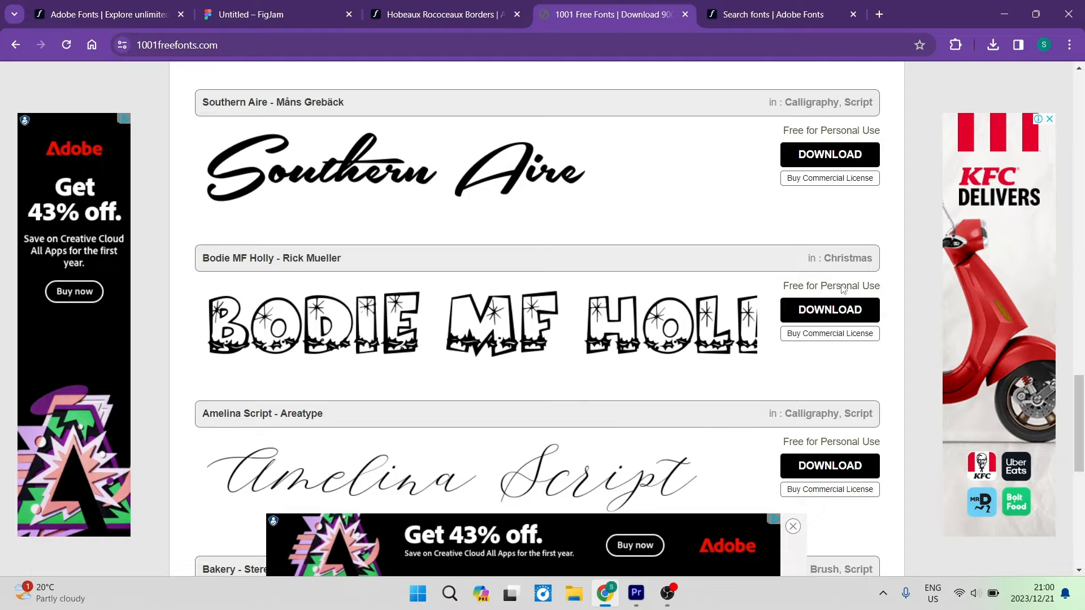
- Download Bodie MF Holly and open bodie-mf-holly.zip from Chrome's downloads
{"action": "left_click", "coordinate": [828, 309]}
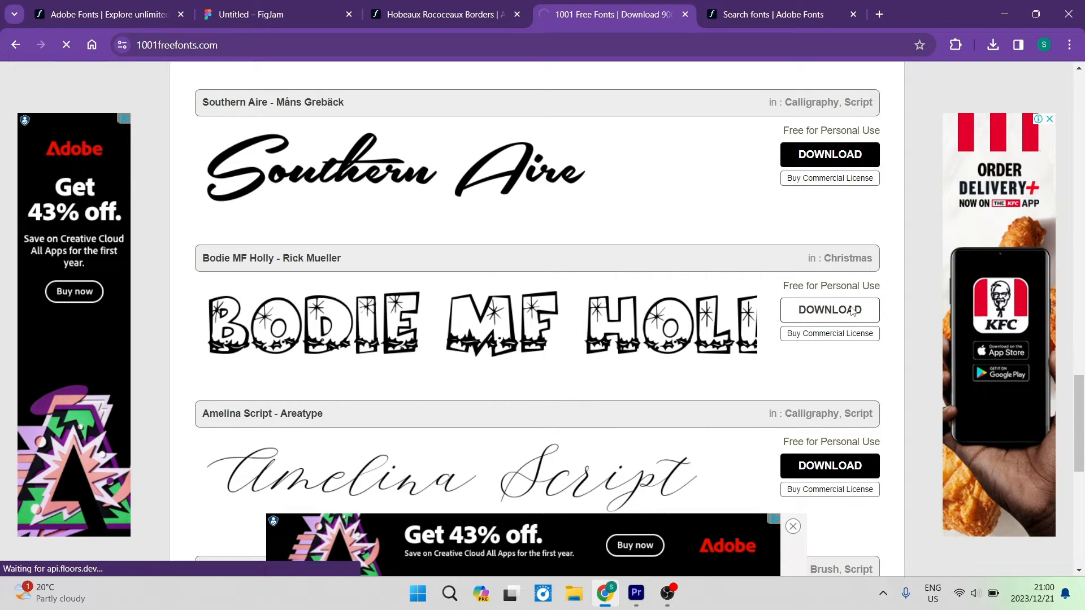
{"action": "left_click", "coordinate": [992, 44]}
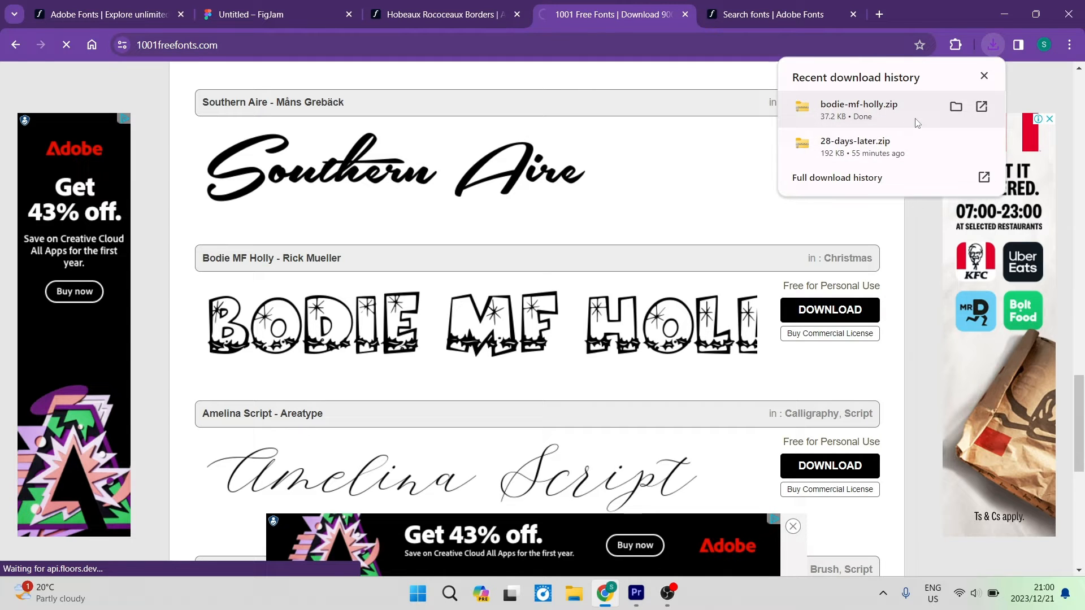
{"action": "left_click", "coordinate": [828, 154]}
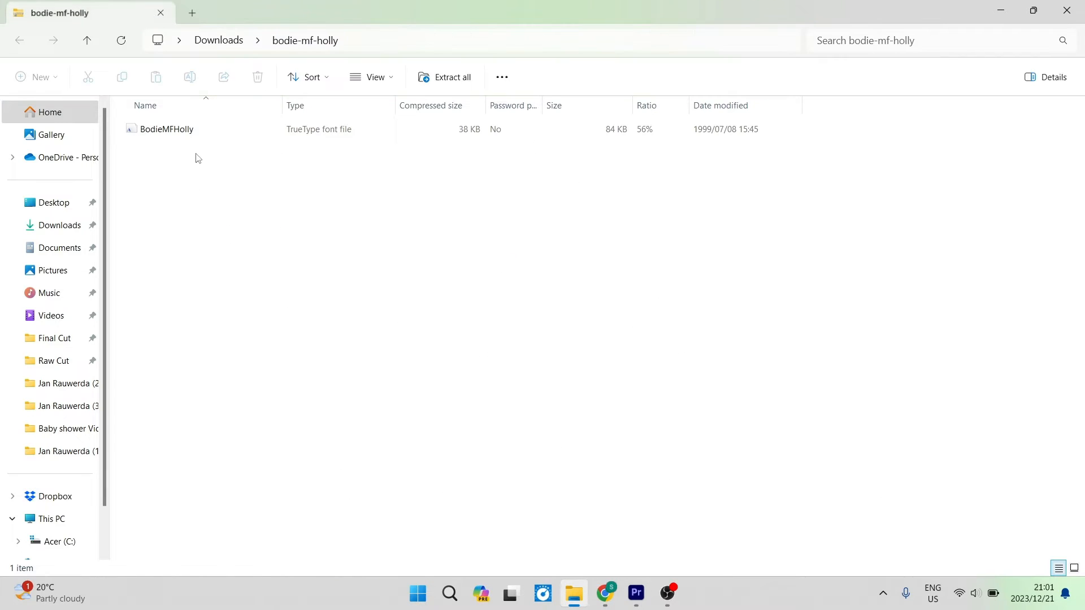
- Extract the BodieMFHolly font from the zip into the default bodie-mf-holly folder
{"action": "left_click", "coordinate": [166, 130]}
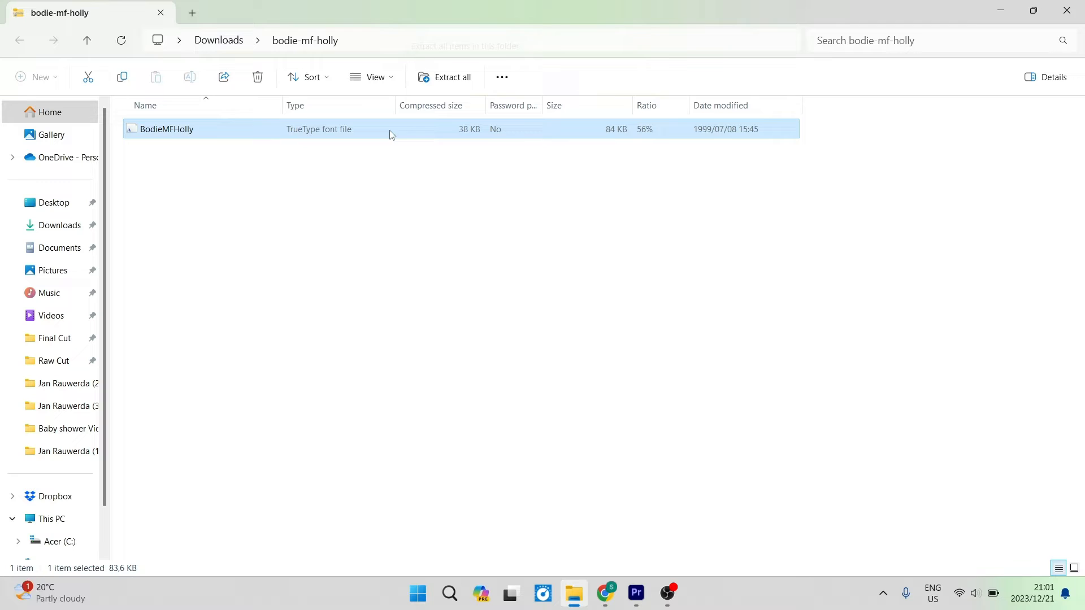
{"action": "left_click", "coordinate": [450, 77]}
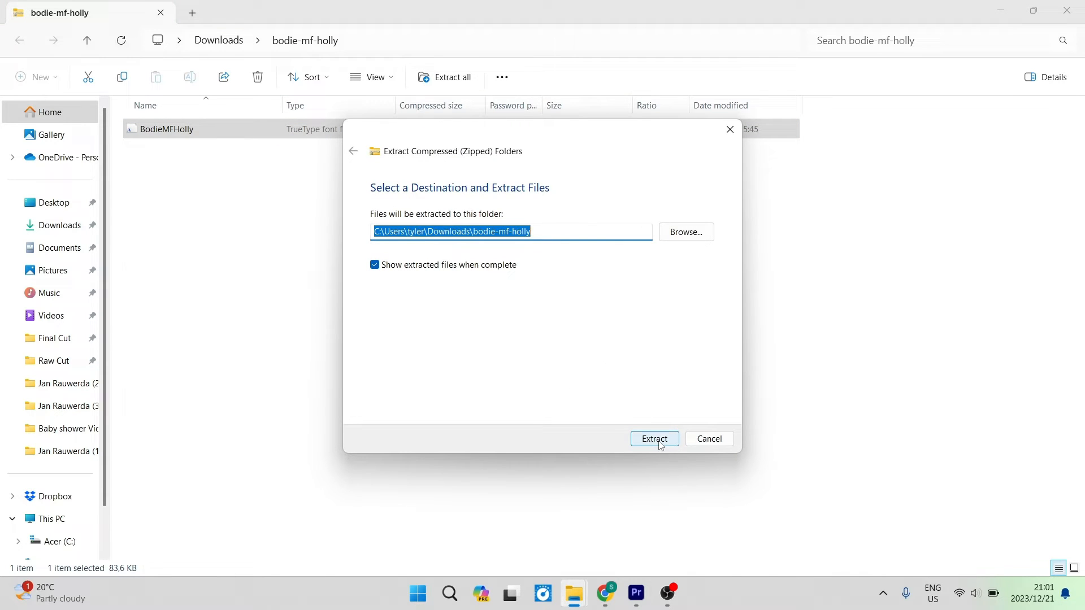
{"action": "left_click", "coordinate": [653, 438]}
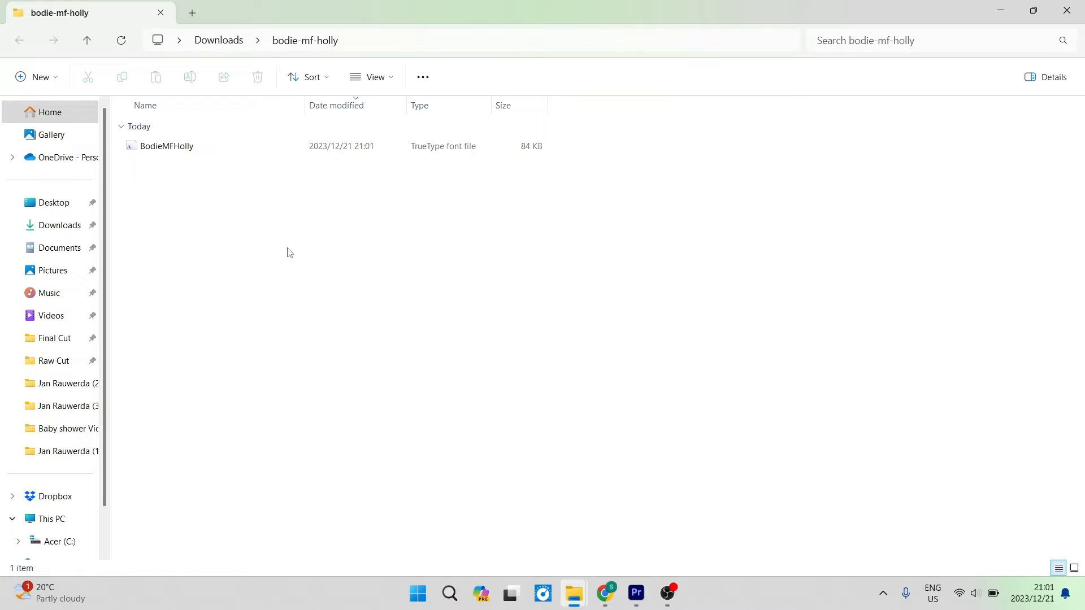
- Install BodieMFHolly.ttf from its font preview and return to Premiere Pro
{"action": "left_click", "coordinate": [166, 146]}
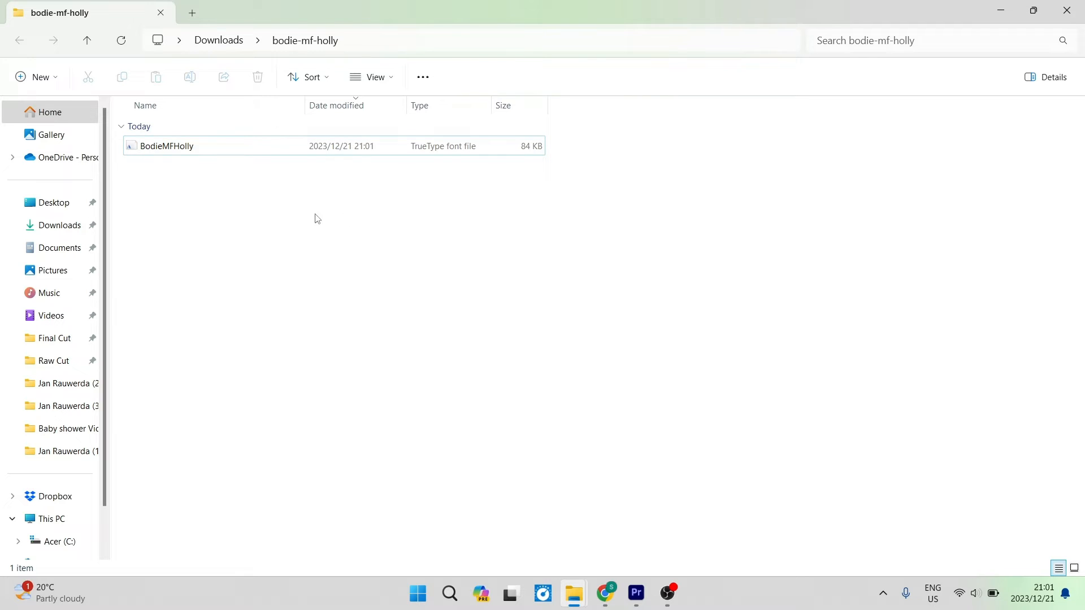
{"action": "left_click", "coordinate": [166, 146]}
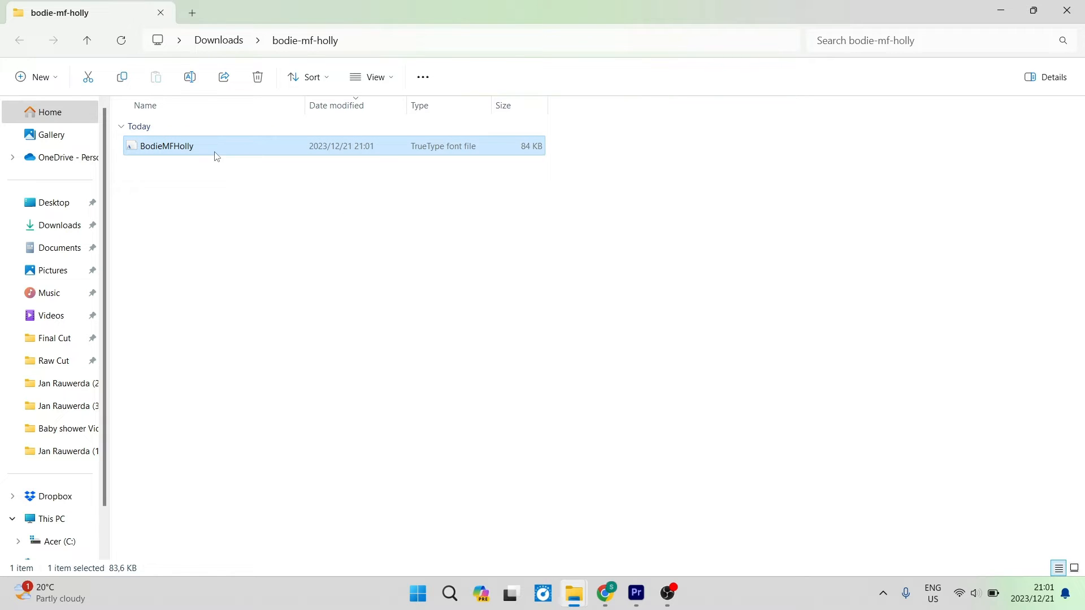
{"action": "double_click", "coordinate": [166, 146]}
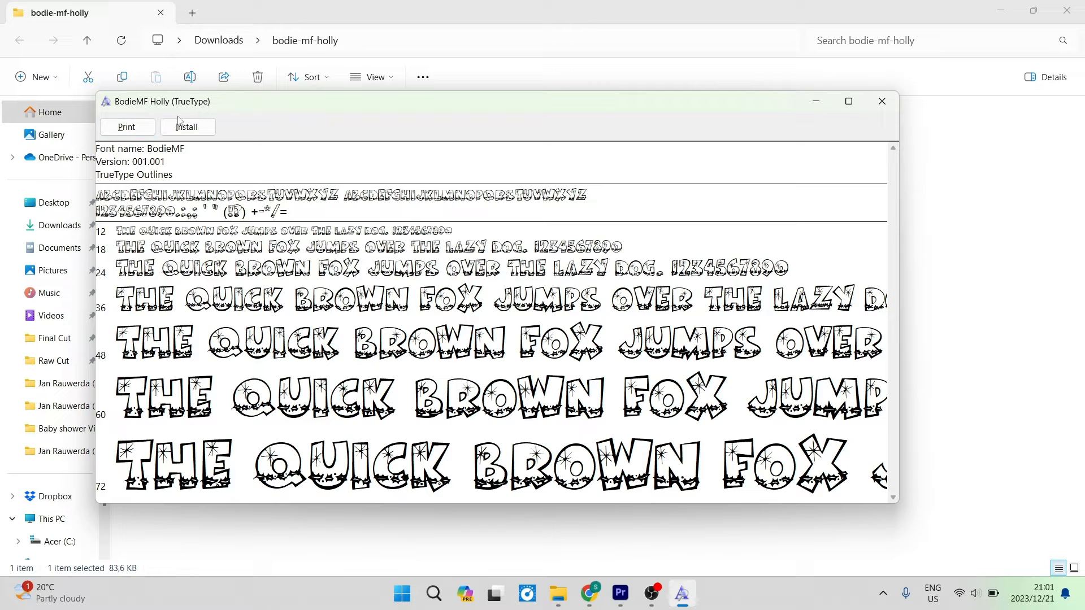
{"action": "left_click", "coordinate": [186, 127]}
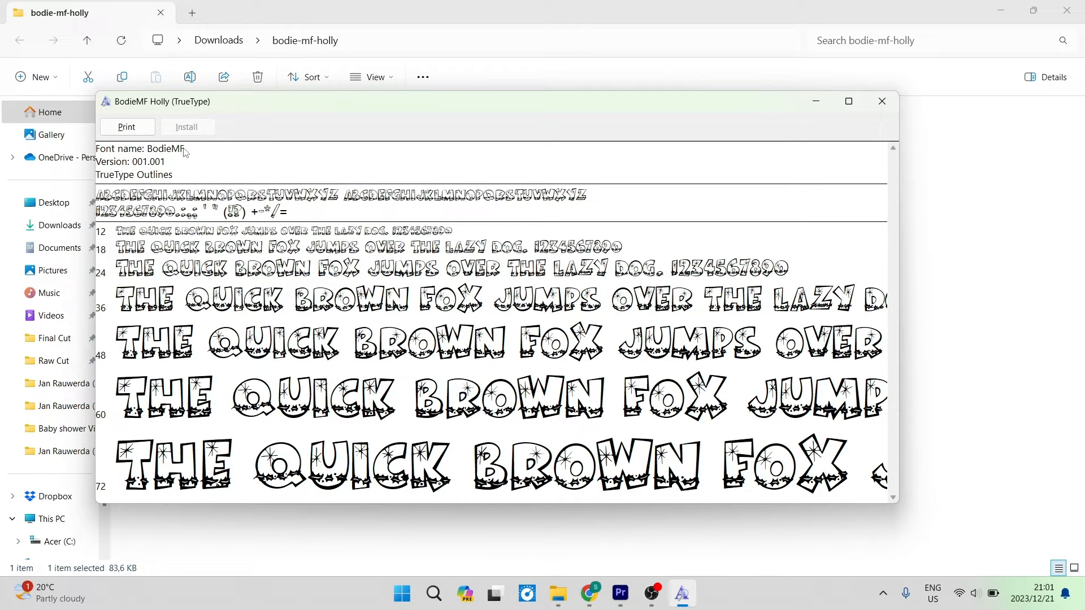
{"action": "mouse_move", "coordinate": [675, 443]}
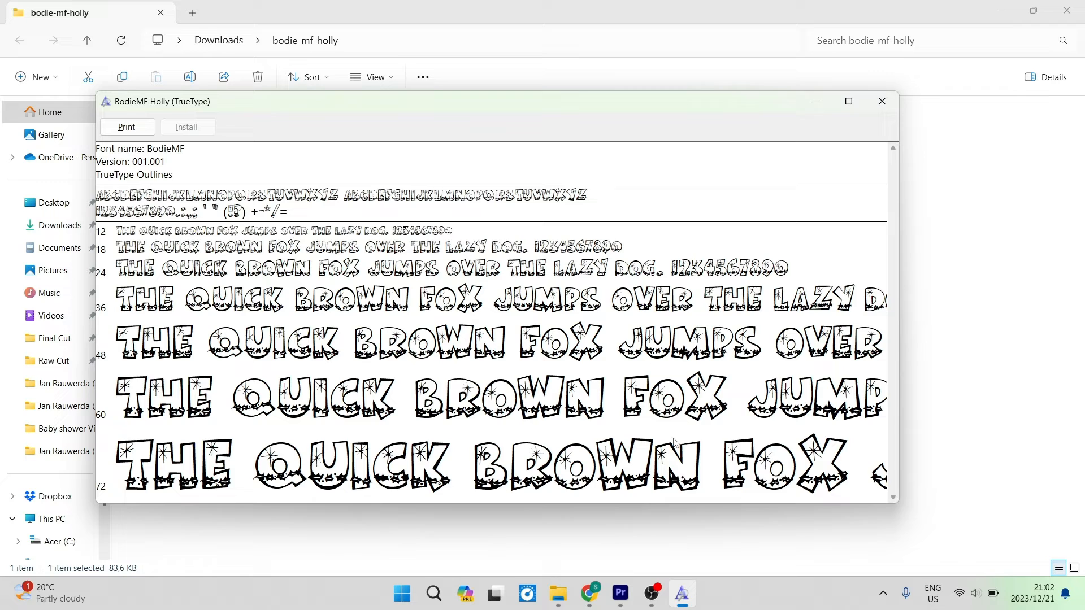
{"action": "left_click", "coordinate": [619, 593]}
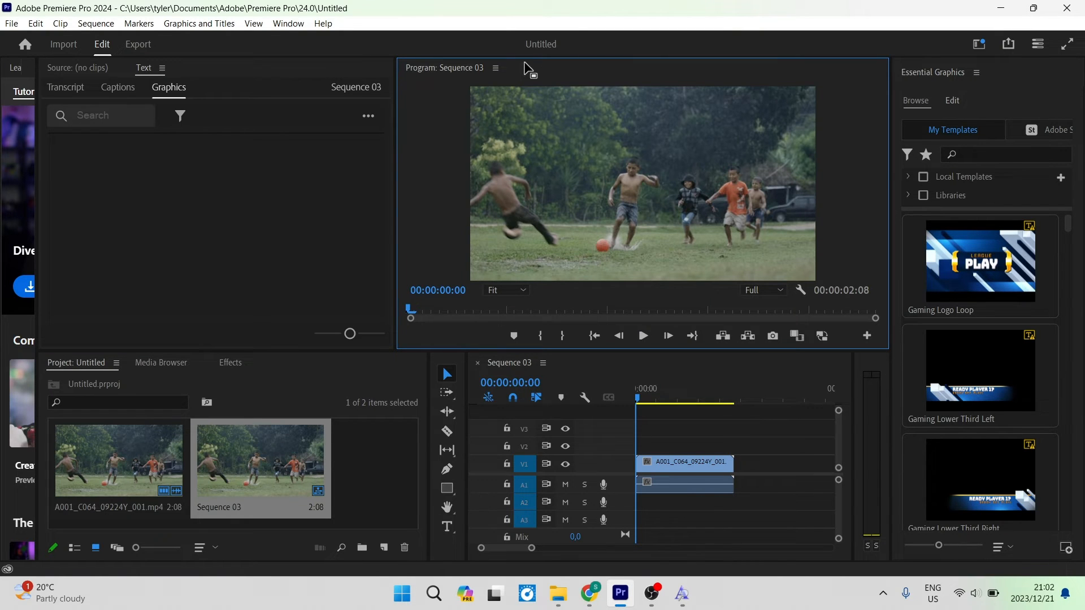
{"action": "mouse_move", "coordinate": [536, 197]}
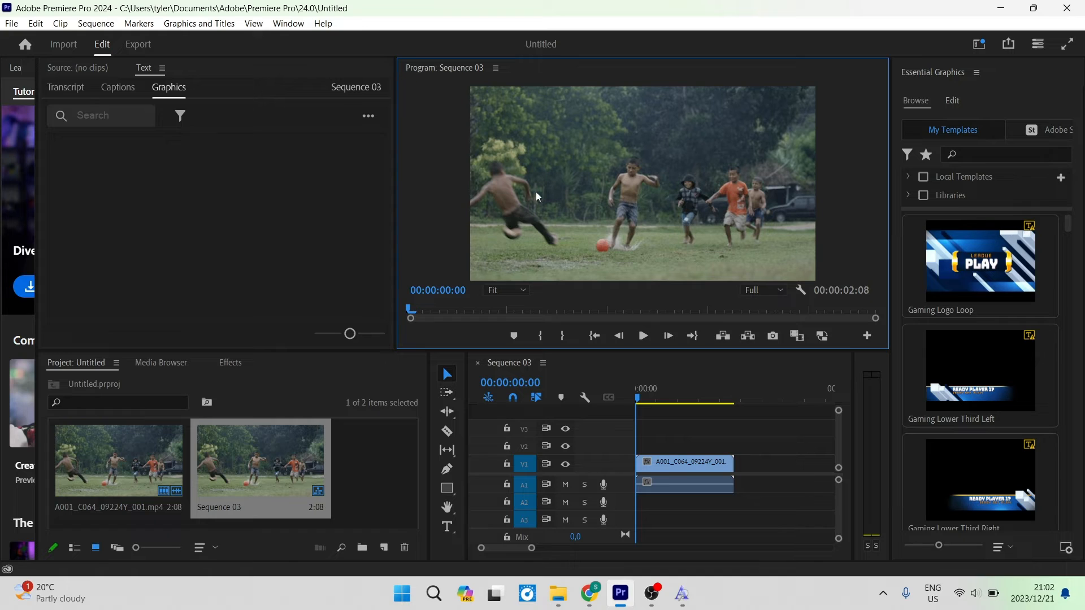
{"action": "mouse_move", "coordinate": [574, 175]}
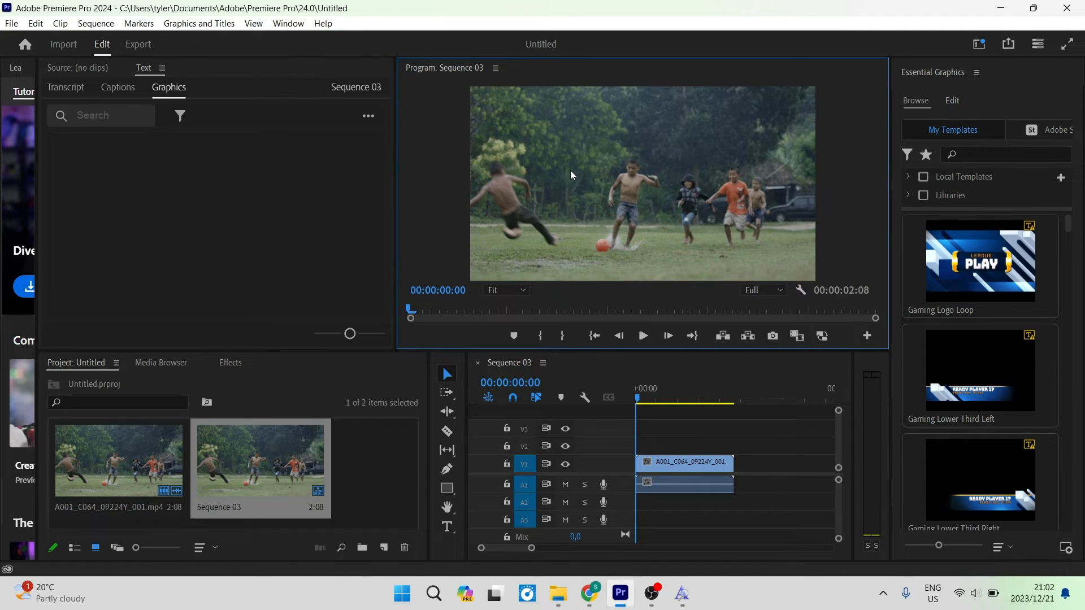
{"action": "mouse_move", "coordinate": [448, 505]}
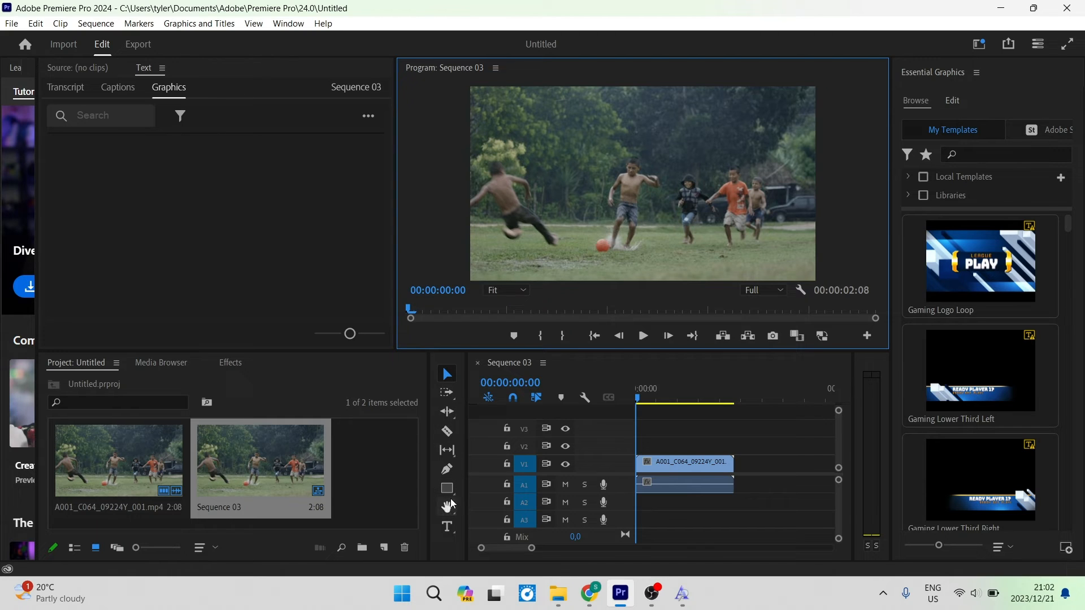
{"action": "mouse_move", "coordinate": [447, 527]}
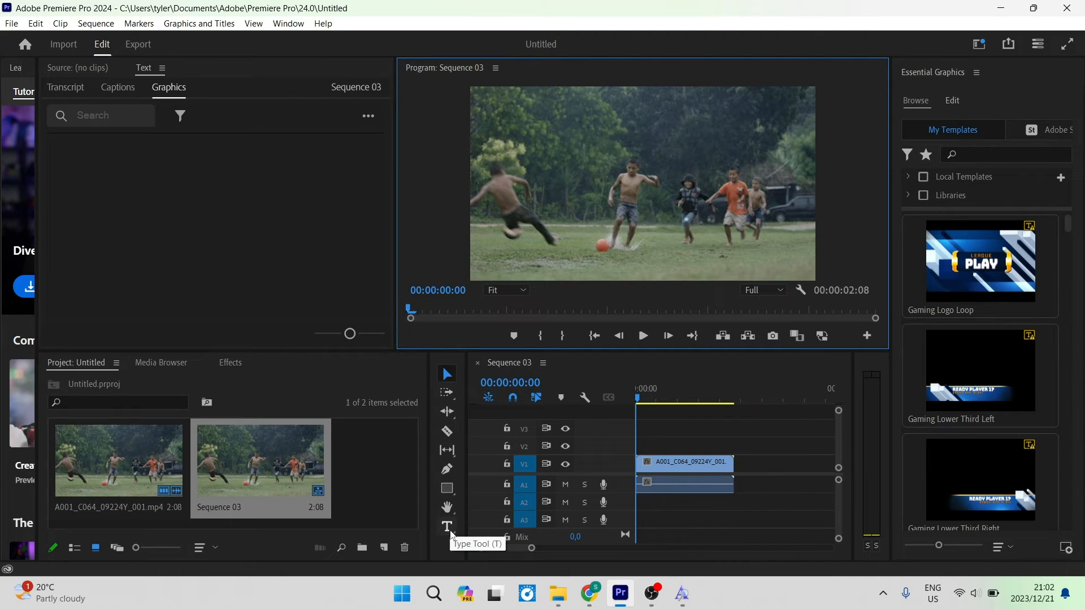
- Type a 'TEXT BOX' title near the top of the soccer footage with the Type Tool
{"action": "left_click", "coordinate": [446, 527]}
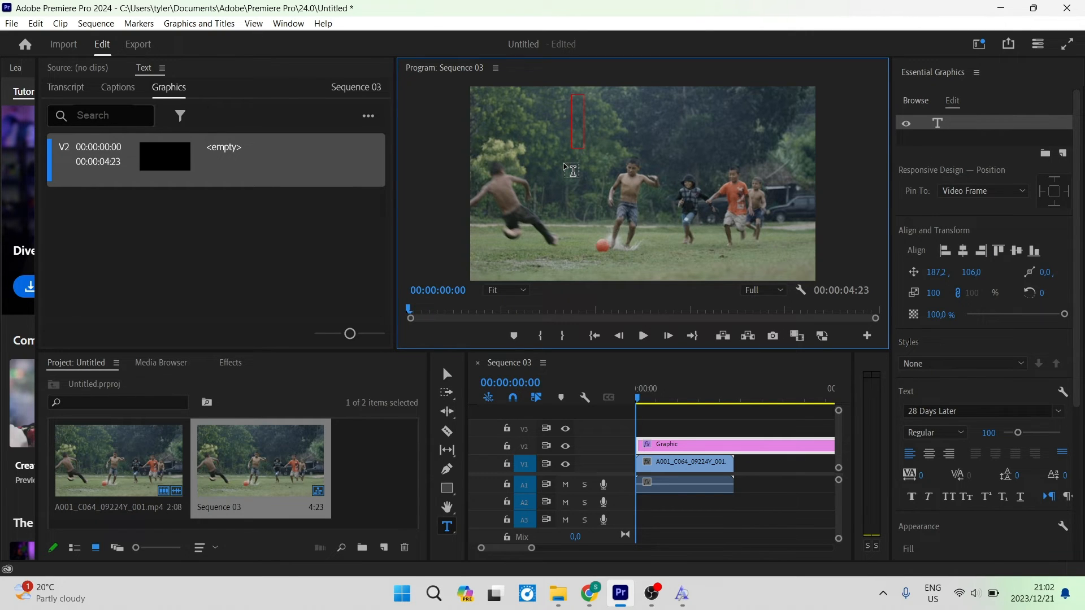
{"action": "type", "text": "TE"}
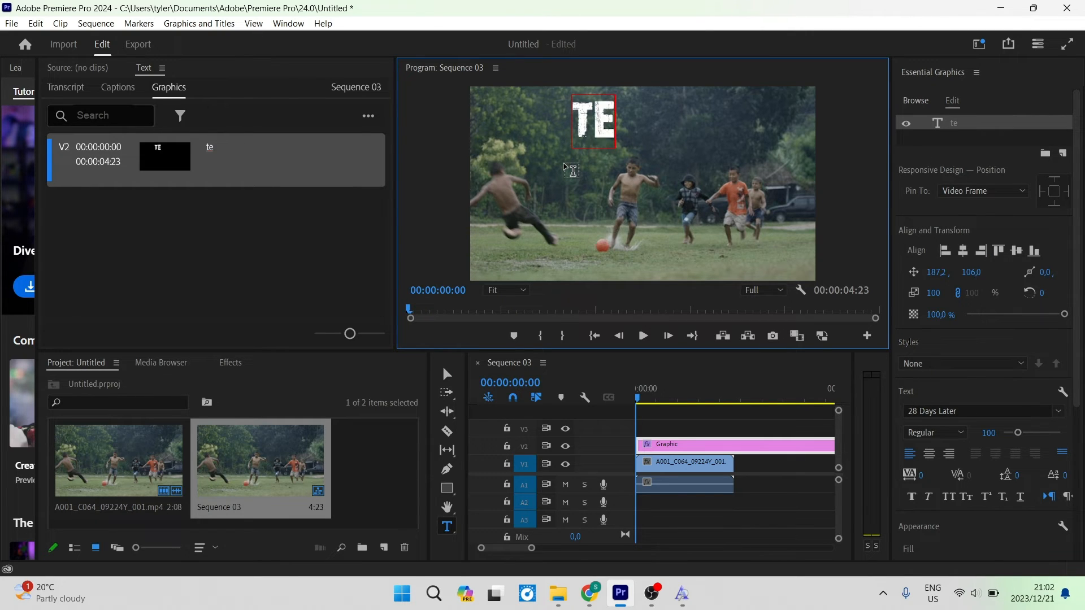
{"action": "type", "text": "x"}
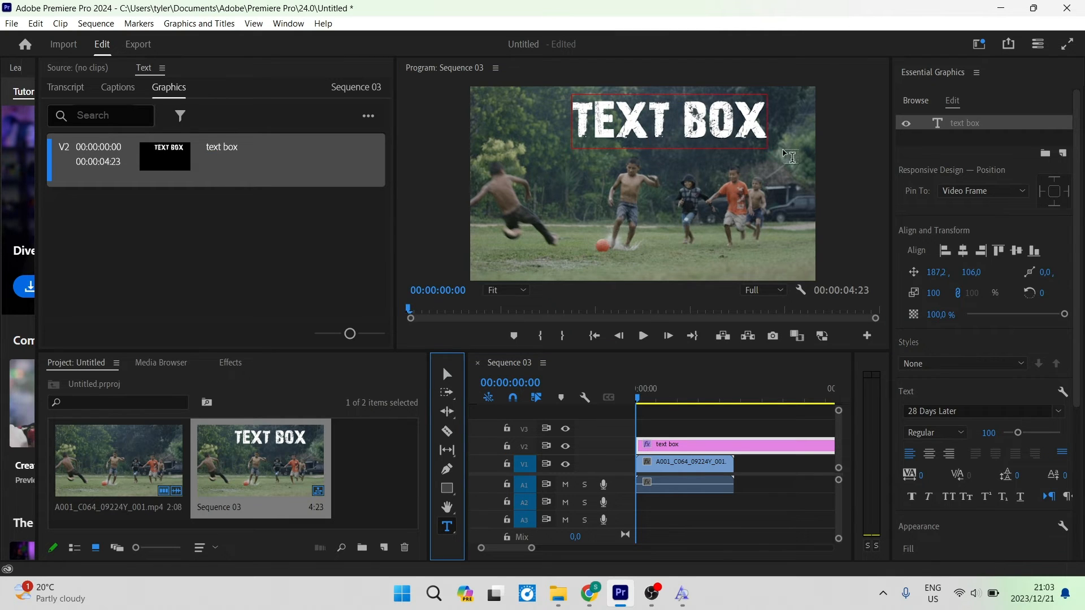
{"action": "mouse_move", "coordinate": [931, 251]}
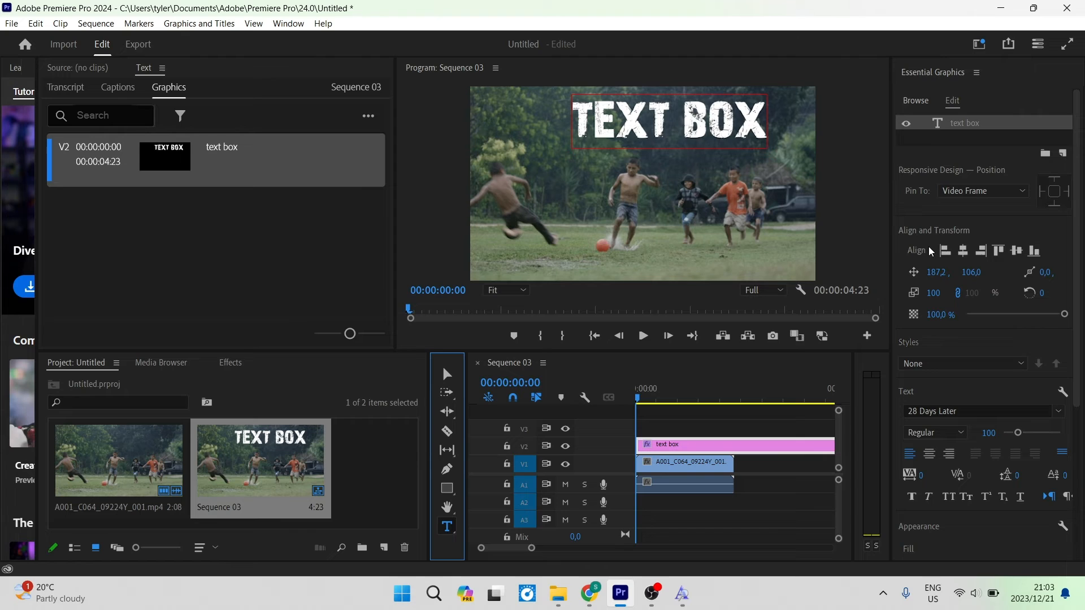
{"action": "mouse_move", "coordinate": [918, 112]}
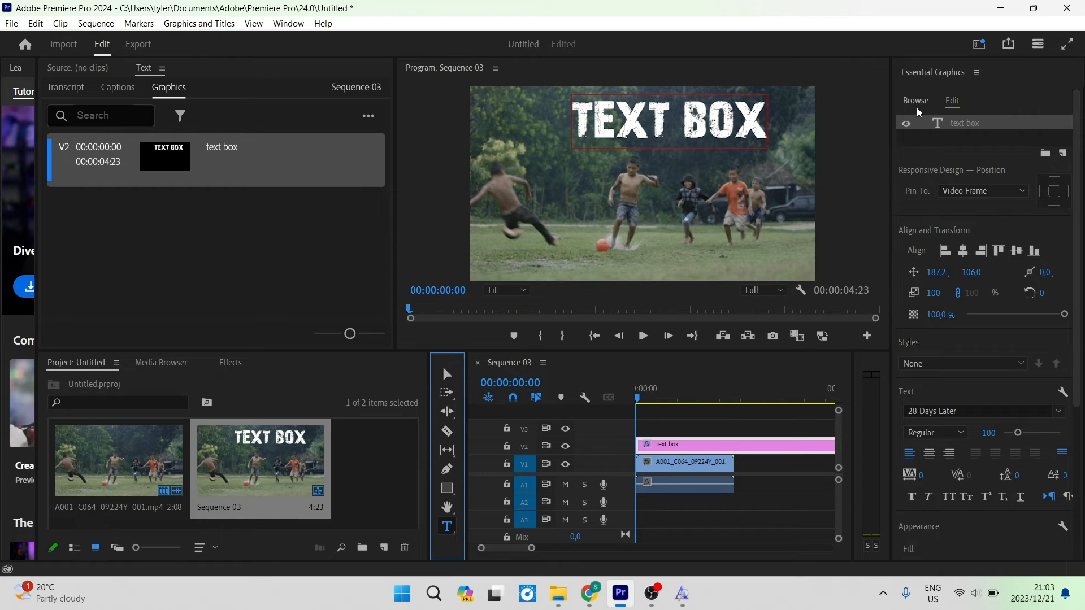
{"action": "mouse_move", "coordinate": [1023, 311]}
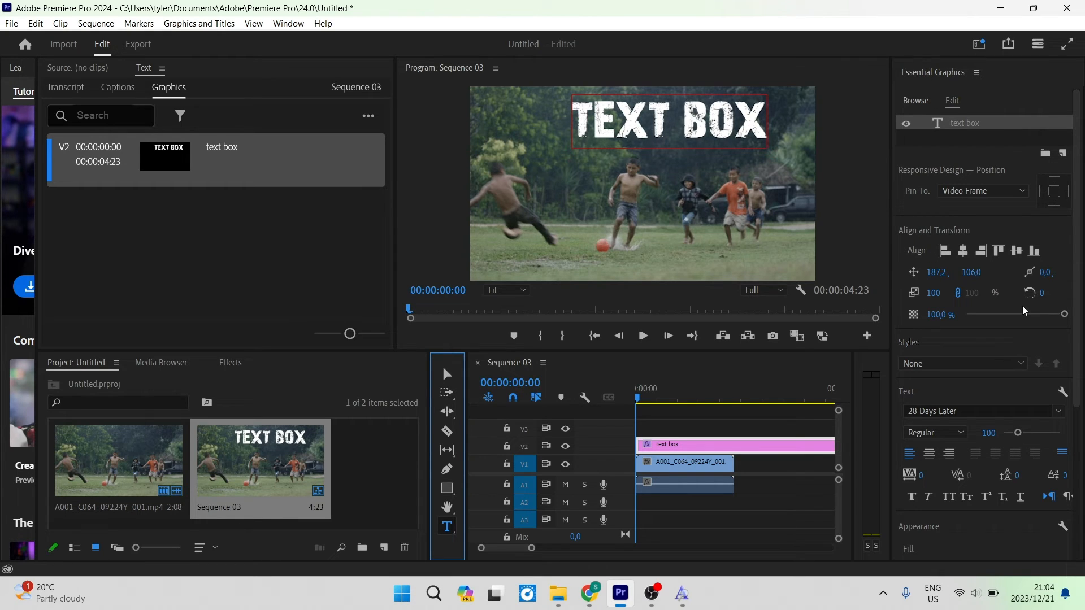
{"action": "mouse_move", "coordinate": [933, 399]}
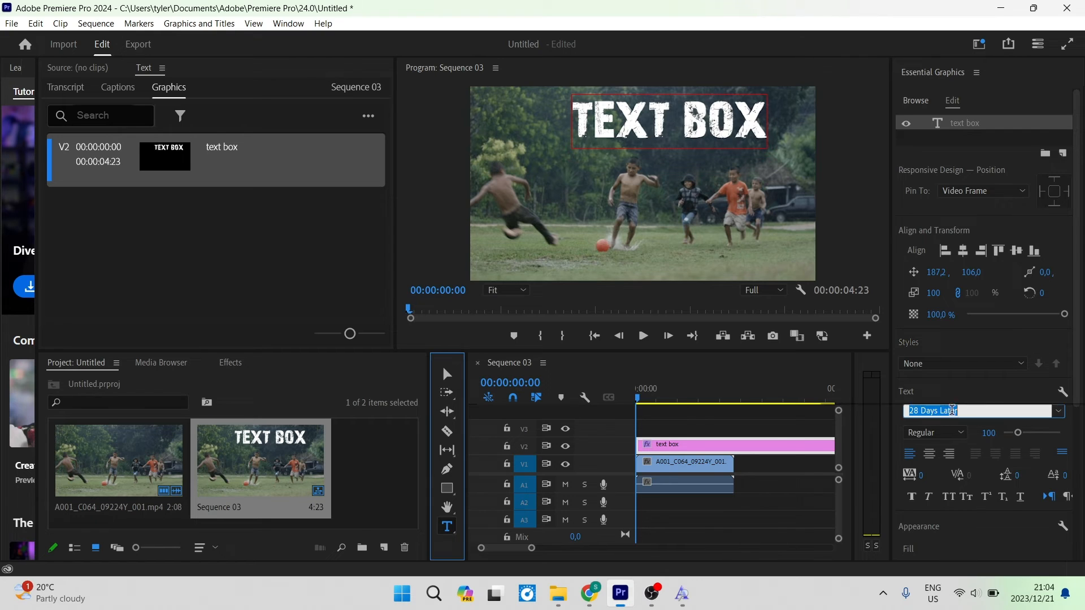
- Scroll the Essential Graphics font dropdown looking for BodieMF
{"action": "left_click", "coordinate": [1056, 410]}
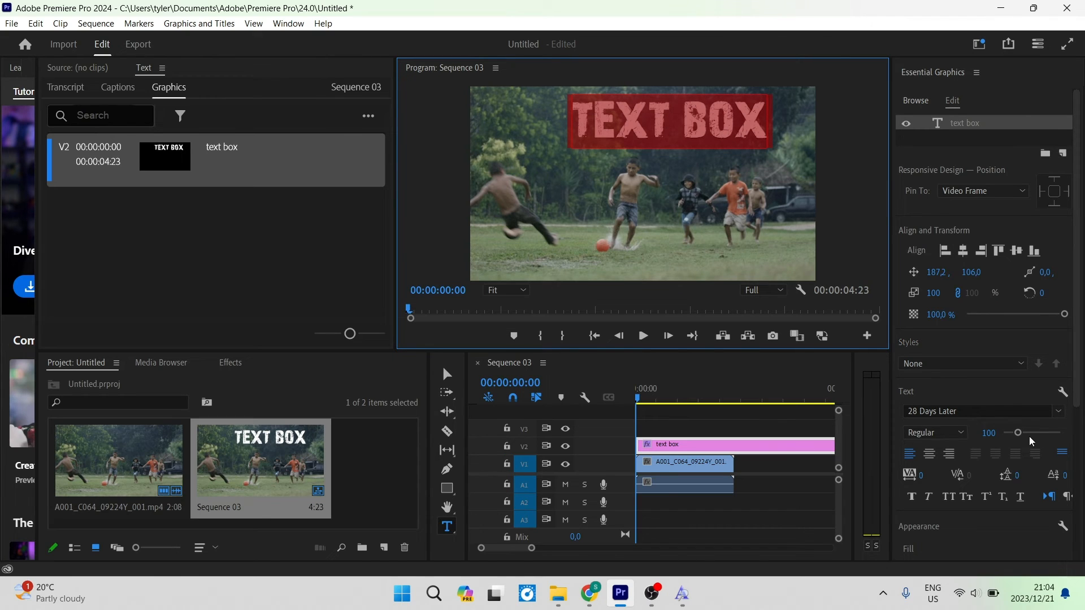
{"action": "left_click", "coordinate": [976, 411]}
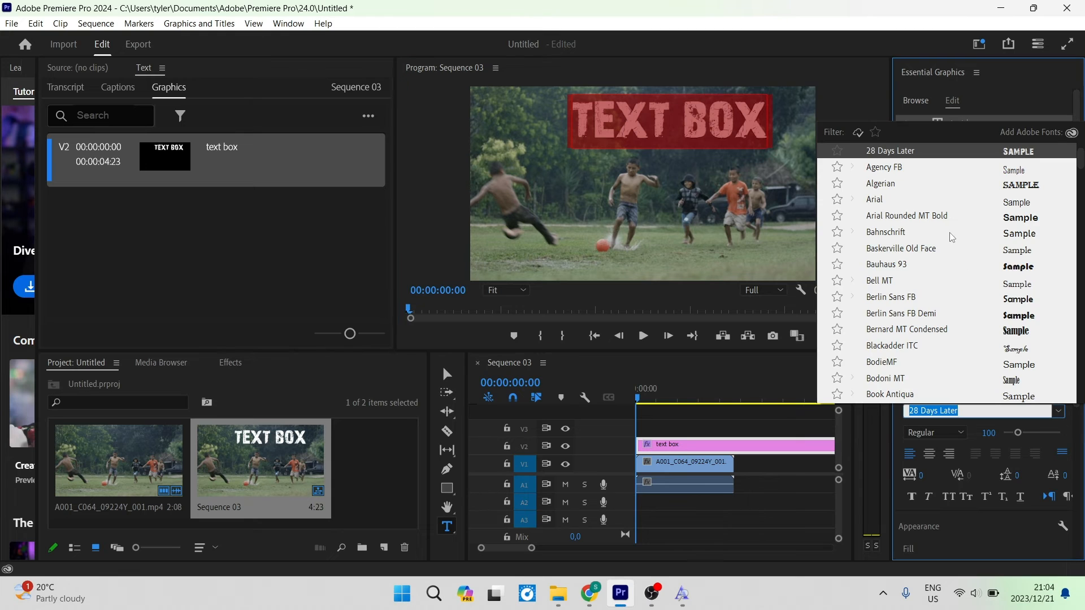
{"action": "scroll", "scroll_direction": "down", "scroll_amount": 3}
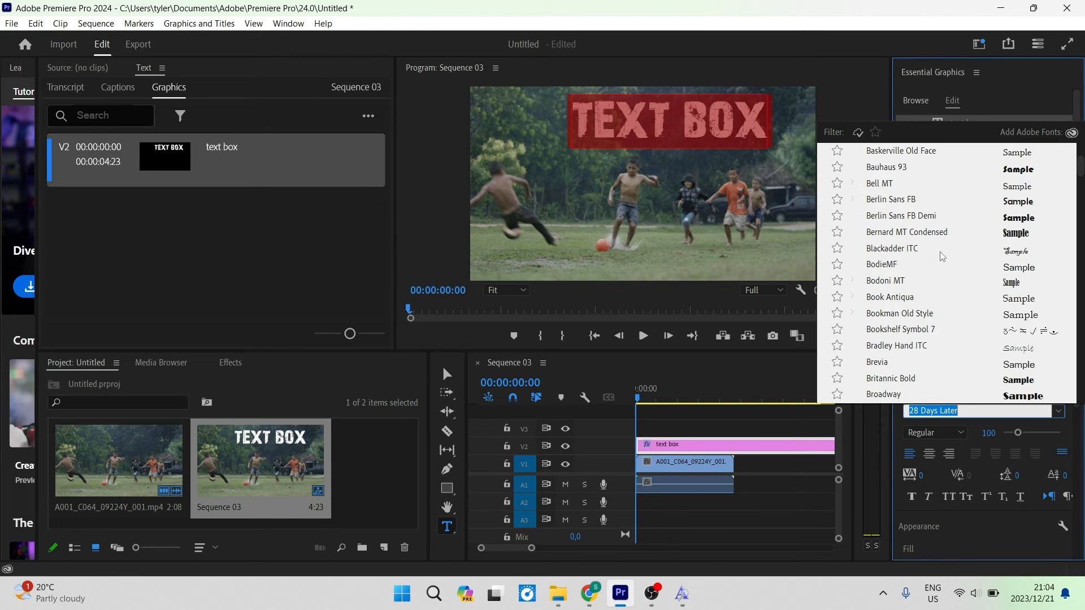
{"action": "scroll", "scroll_direction": "down", "scroll_amount": 3}
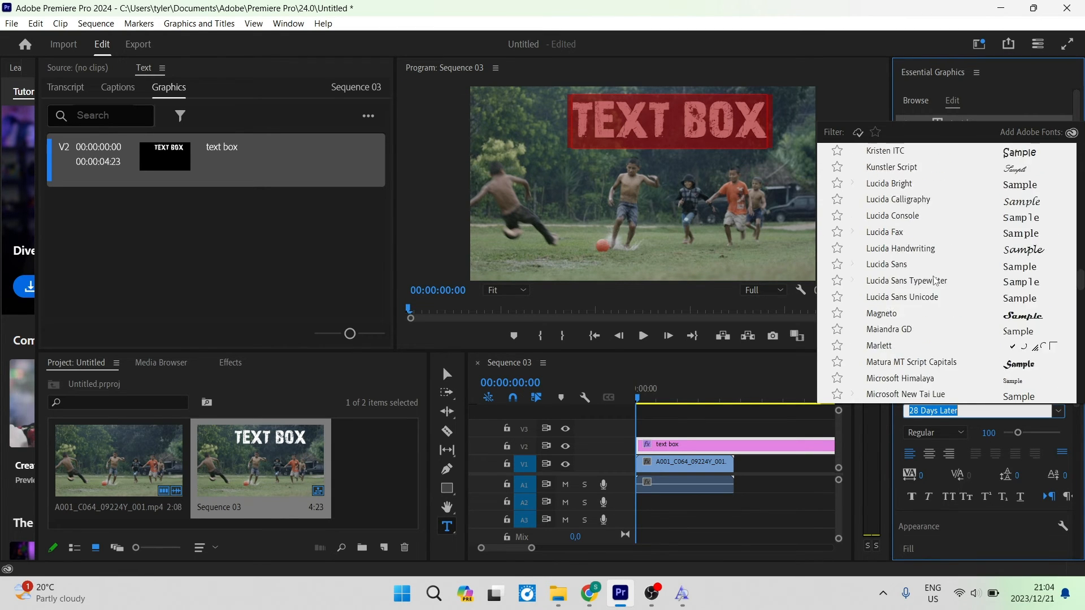
{"action": "scroll", "scroll_direction": "down", "scroll_amount": 3}
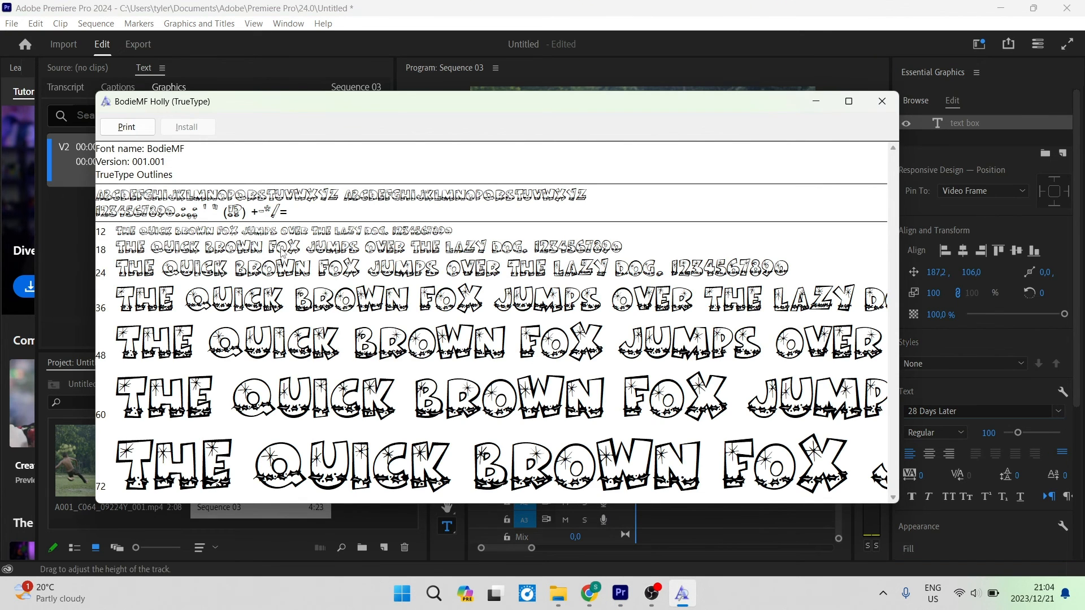
{"action": "mouse_move", "coordinate": [155, 160]}
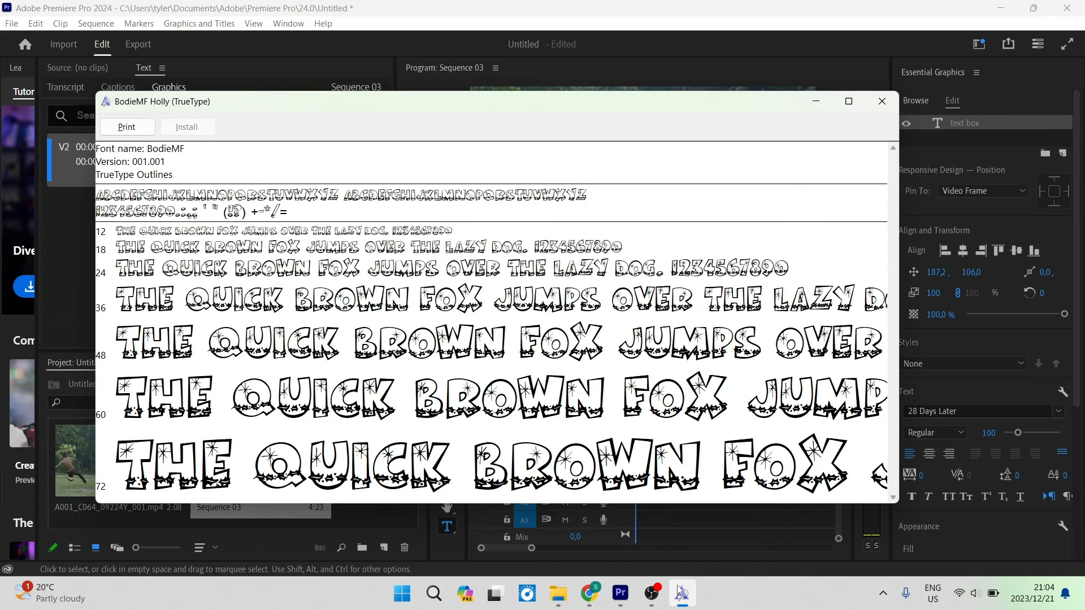
- Close the font preview and search 'bodie' in the font list to apply BodieMF Holly
{"action": "left_click", "coordinate": [881, 101]}
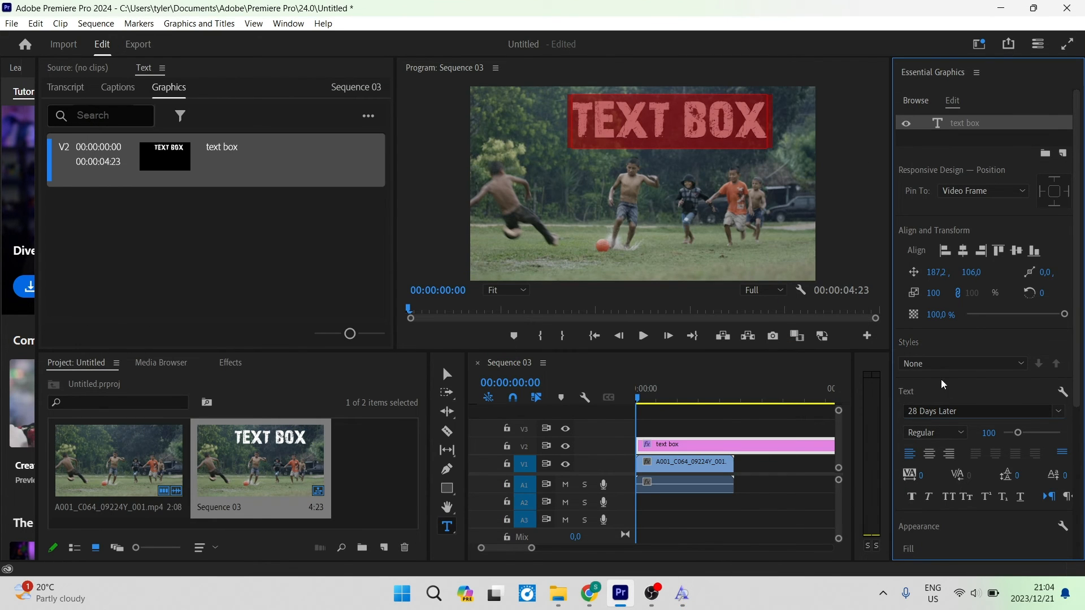
{"action": "left_click", "coordinate": [975, 410]}
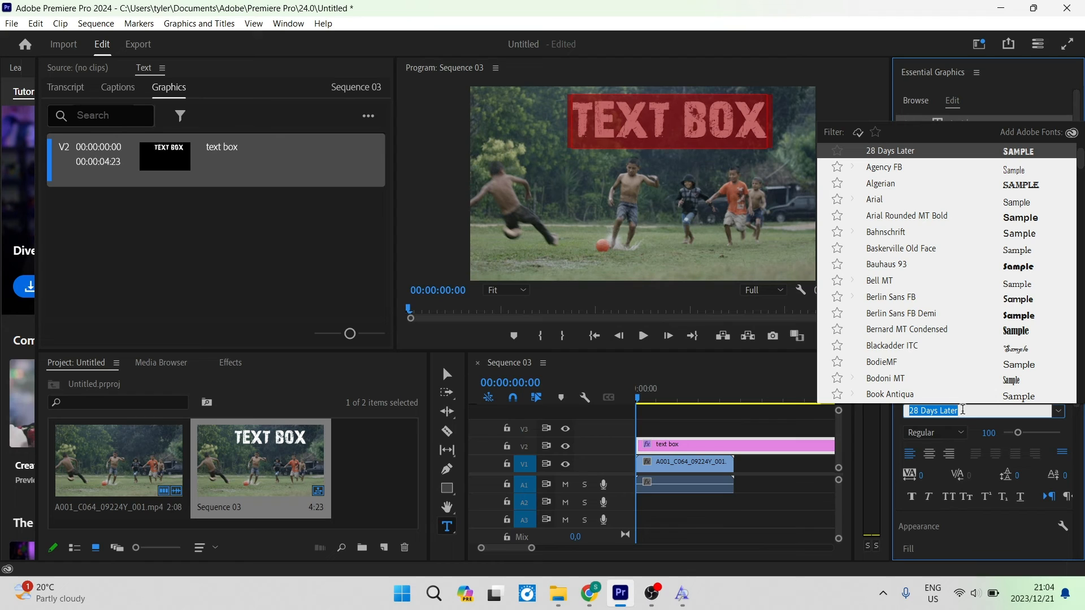
{"action": "type", "text": "bodie"}
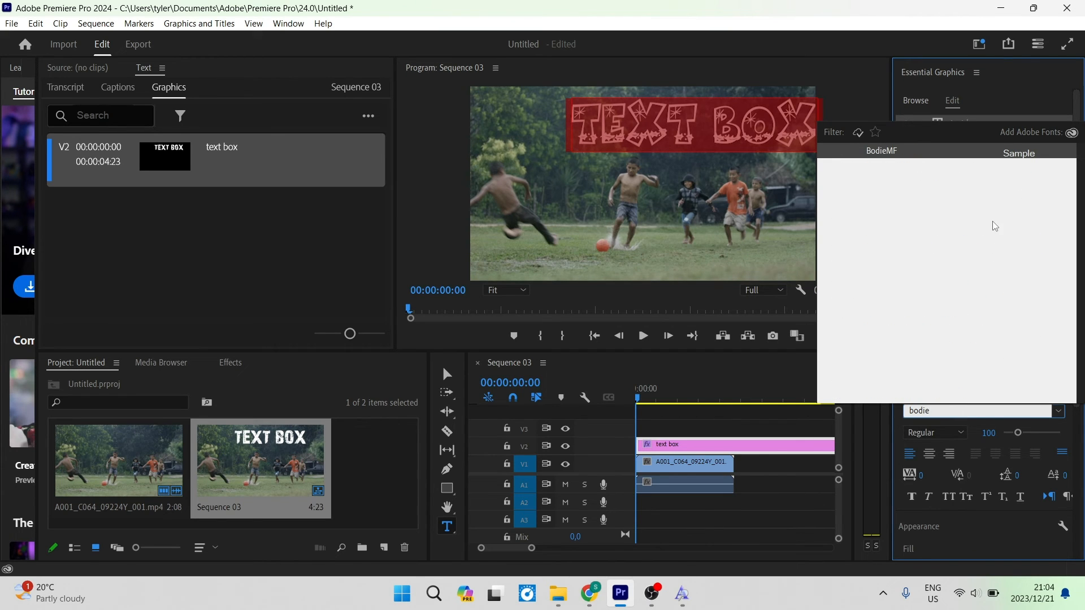
{"action": "mouse_move", "coordinate": [889, 157]}
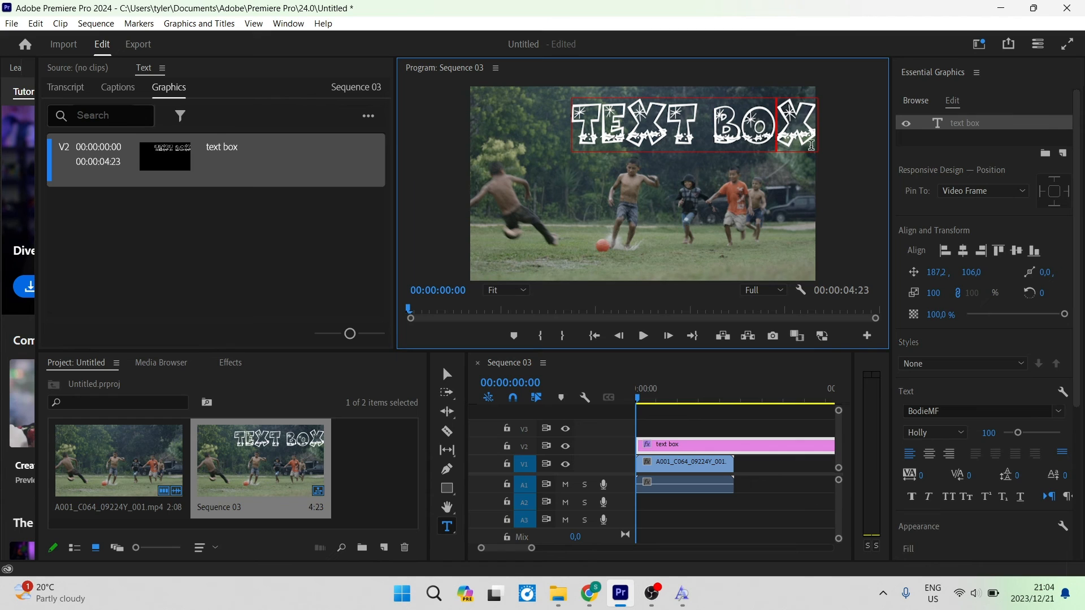
{"action": "mouse_move", "coordinate": [900, 182]}
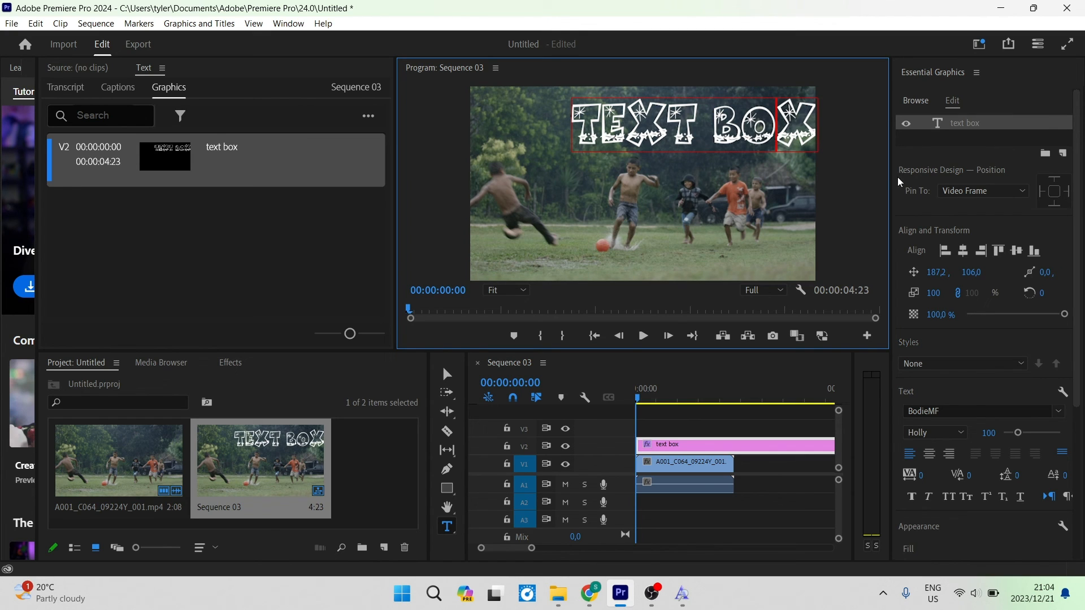
{"action": "mouse_move", "coordinate": [819, 162]}
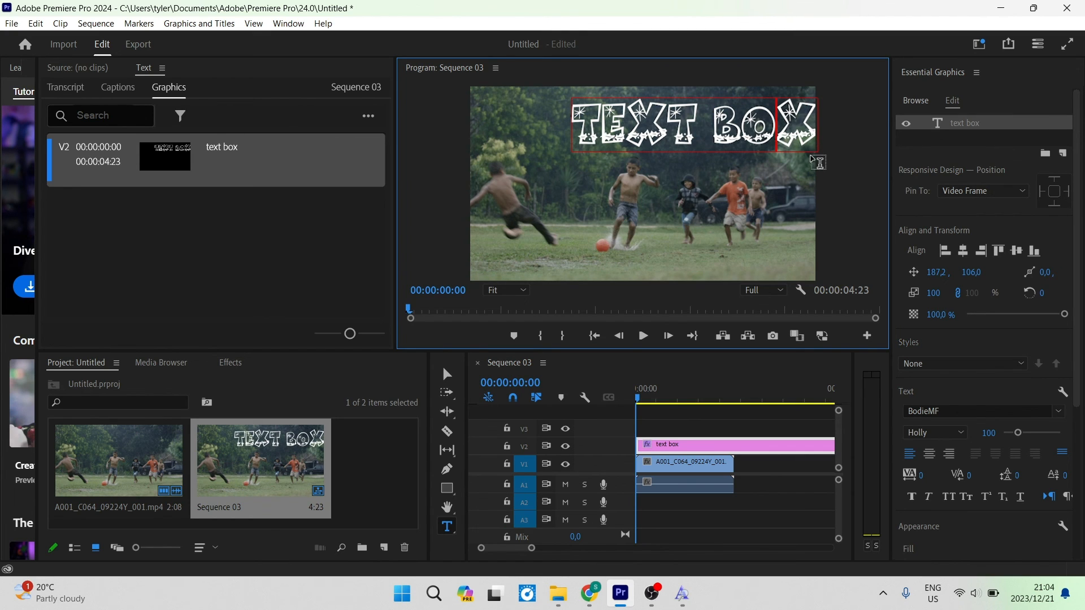